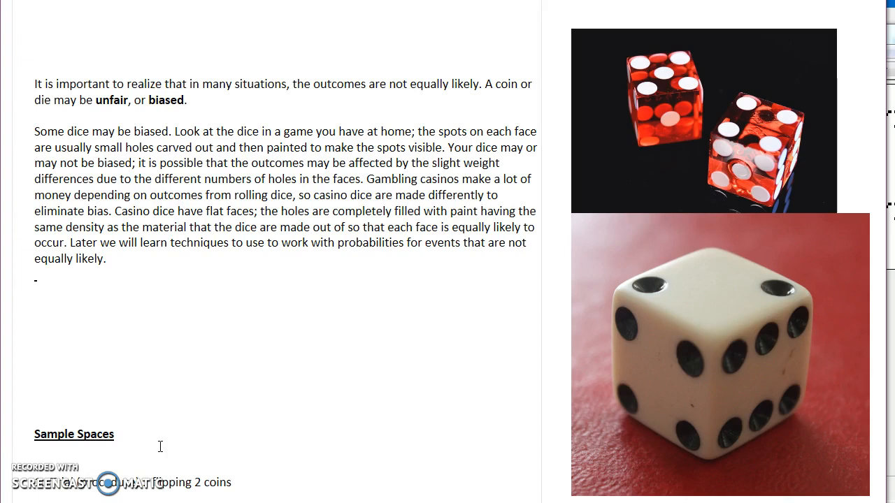
left_click(35, 371)
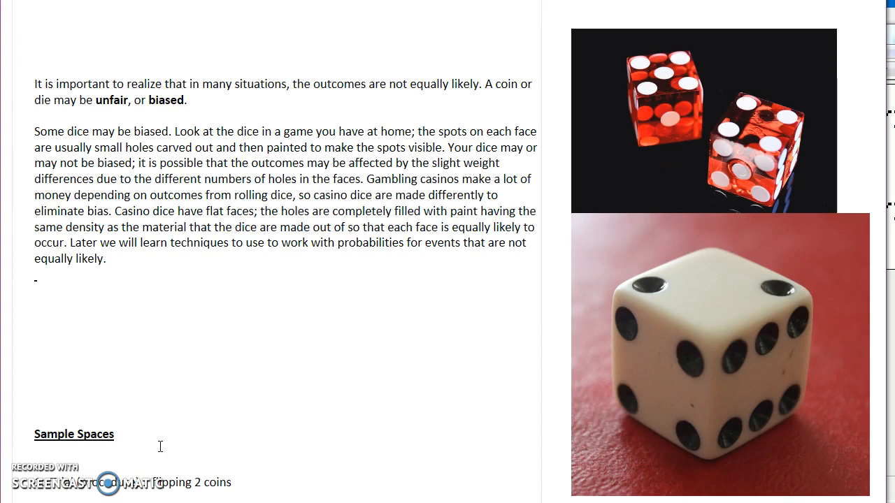
mouse_move(704, 255)
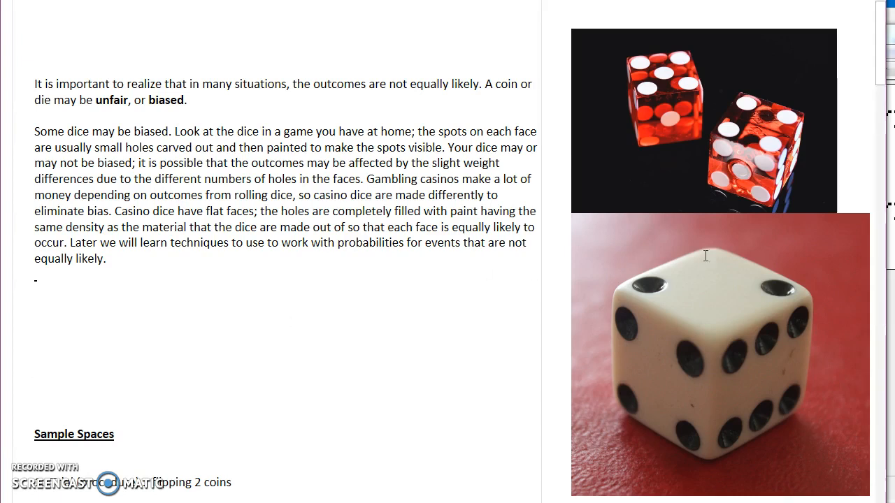
mouse_move(632, 198)
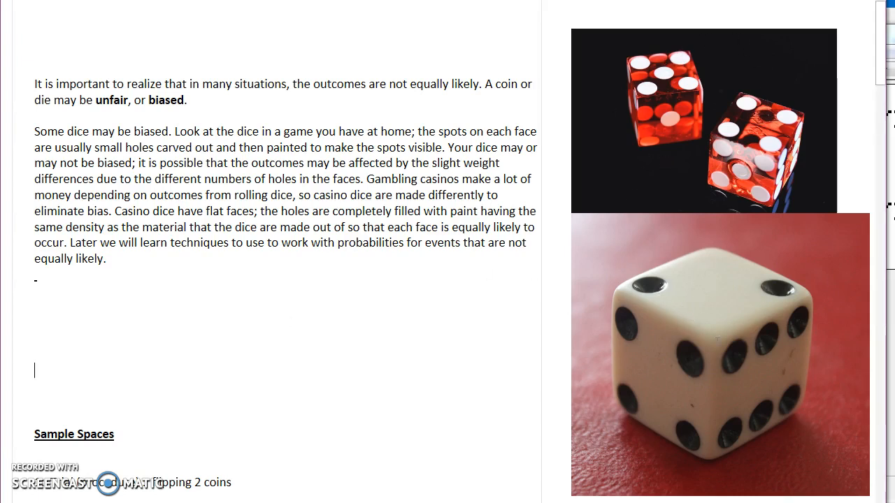
mouse_move(699, 327)
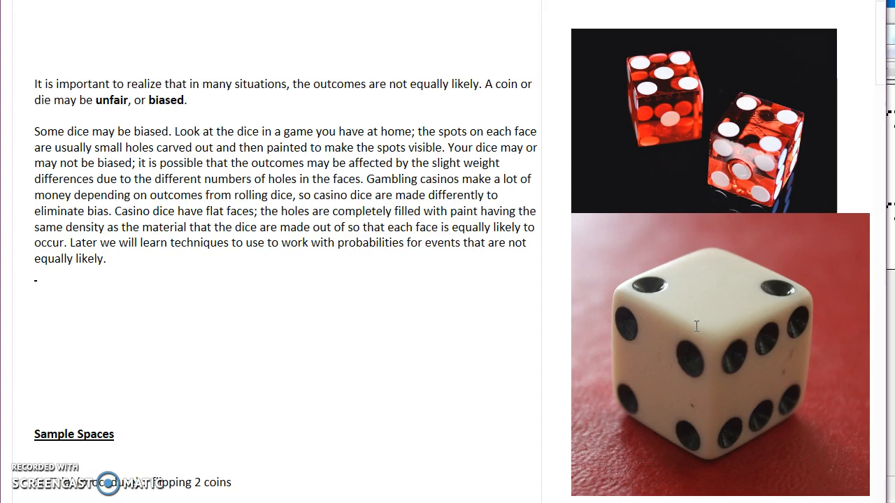
mouse_move(783, 287)
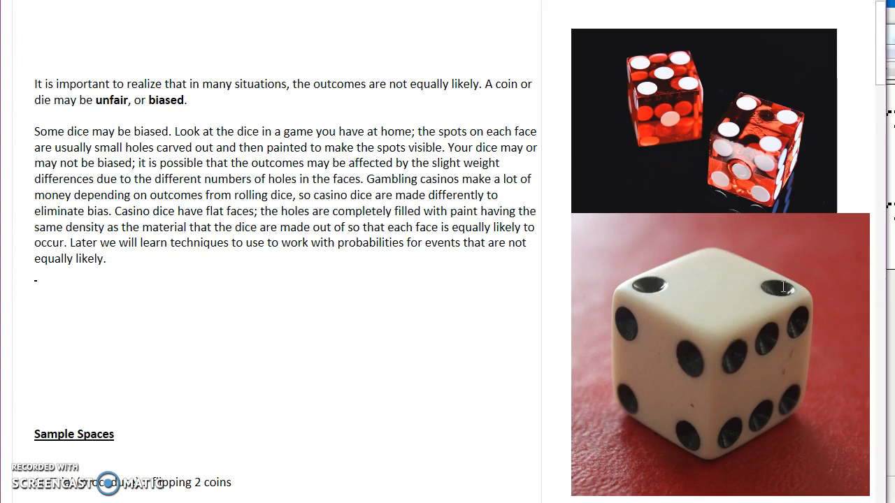
mouse_move(646, 285)
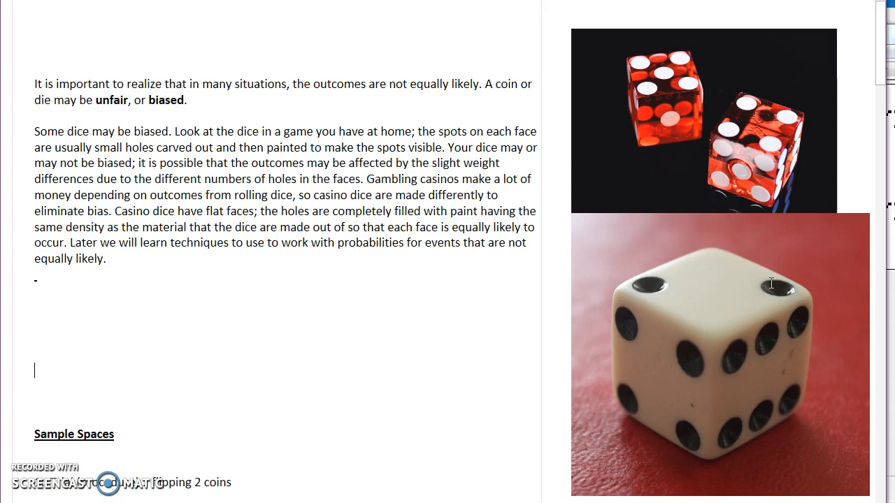
mouse_move(771, 286)
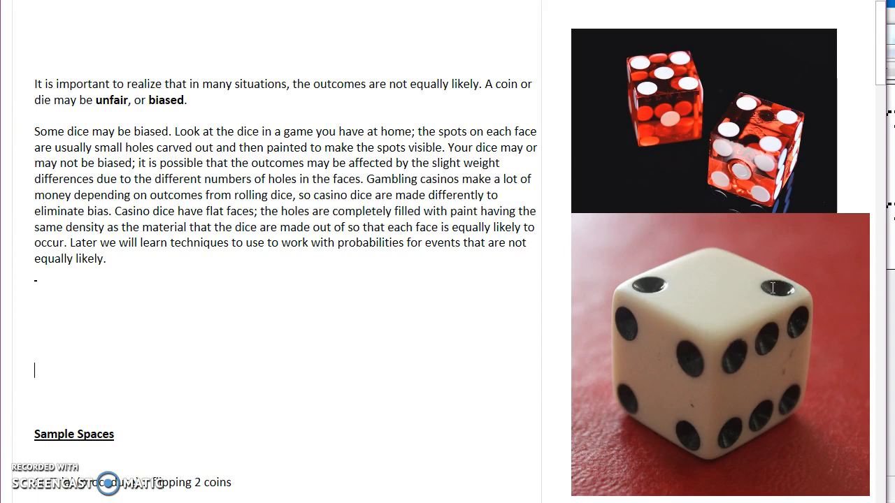
mouse_move(649, 282)
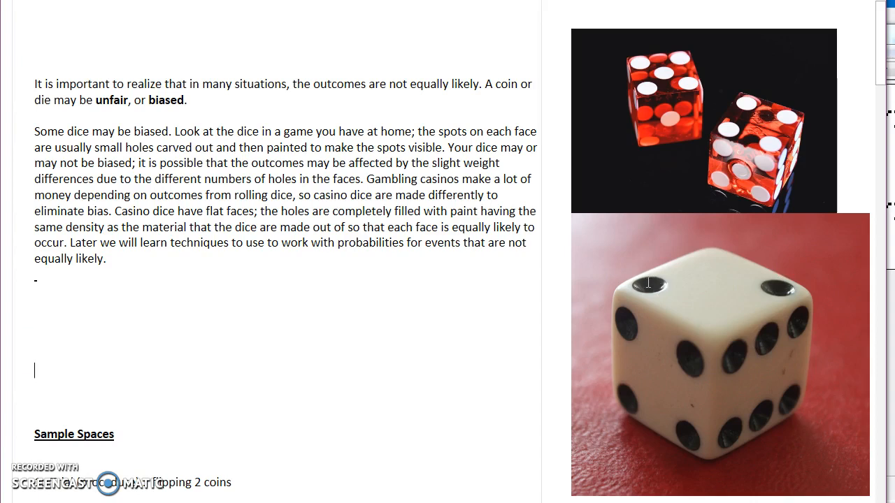
mouse_move(694, 285)
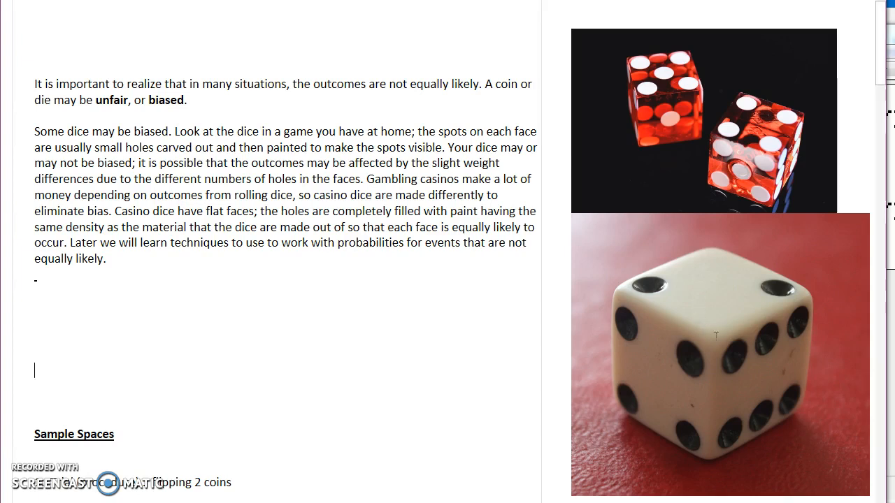
mouse_move(699, 259)
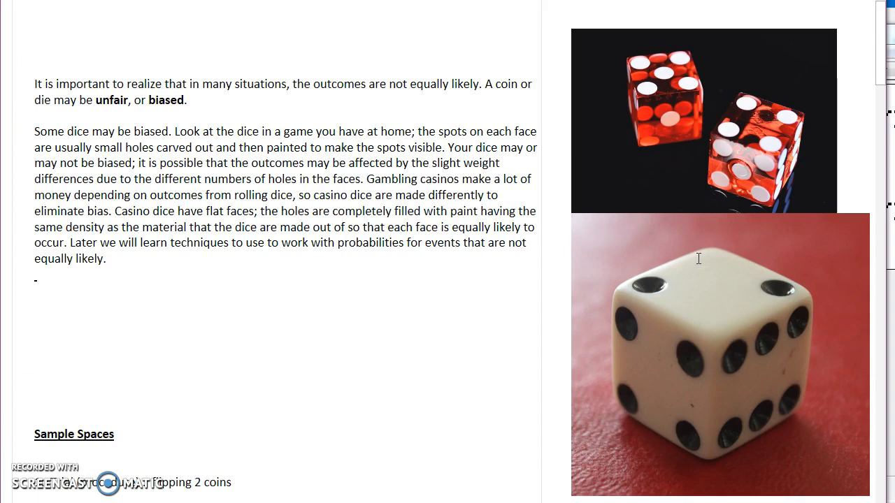
mouse_move(705, 275)
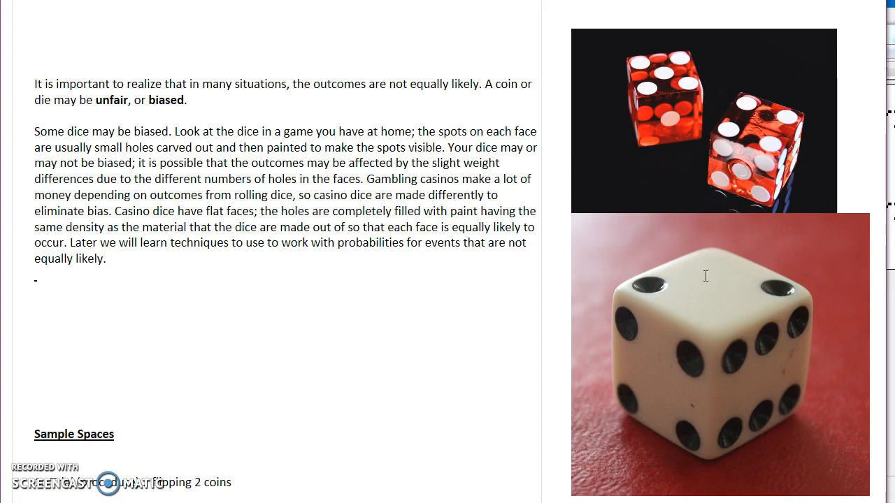
mouse_move(735, 411)
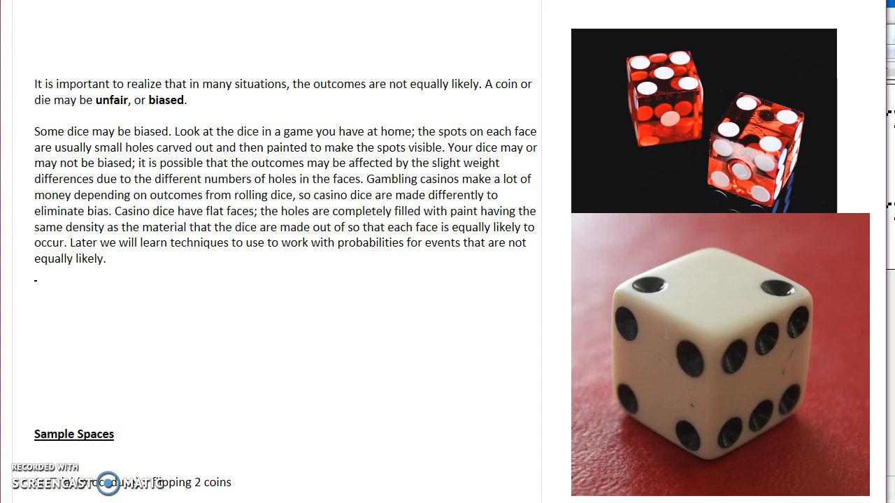
mouse_move(675, 397)
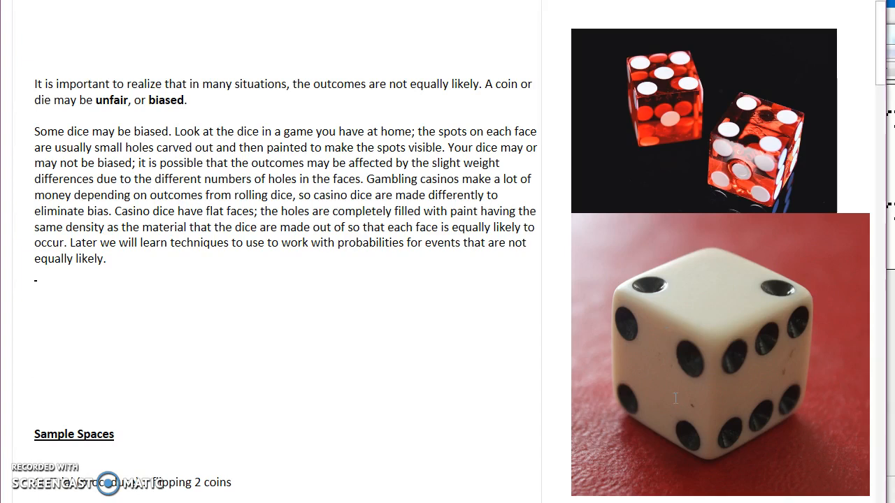
left_click(35, 369)
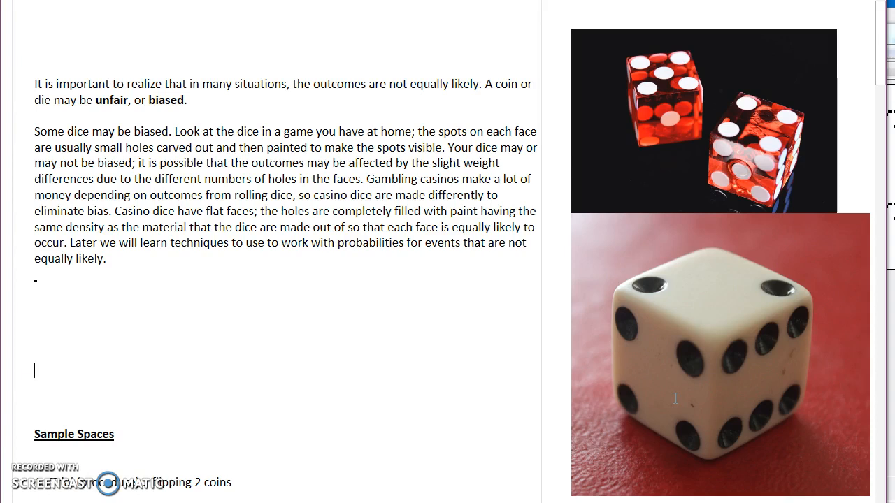
mouse_move(819, 382)
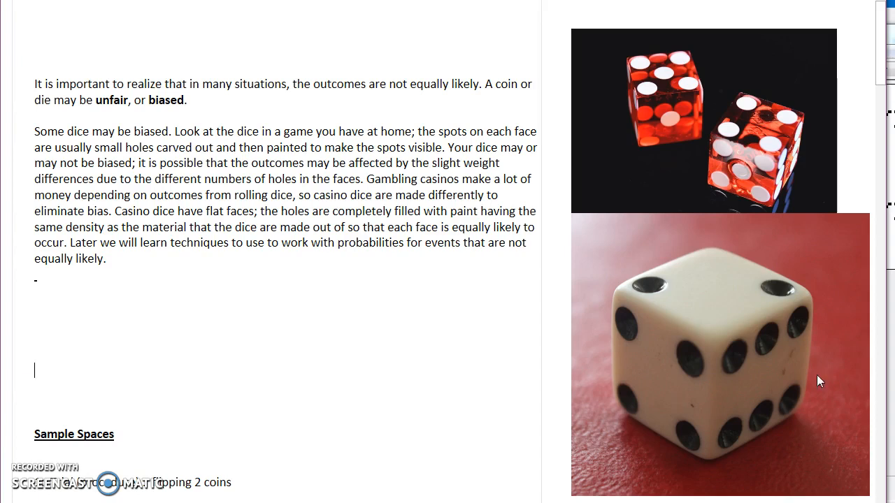
mouse_move(668, 302)
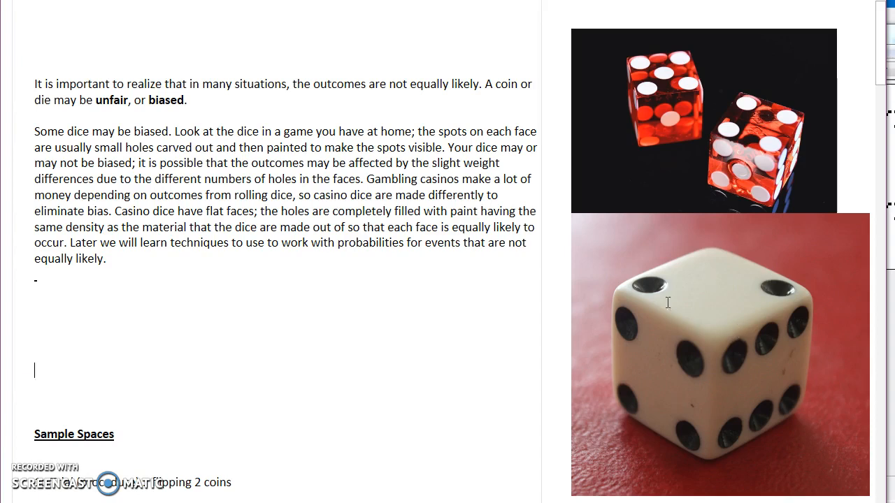
mouse_move(732, 374)
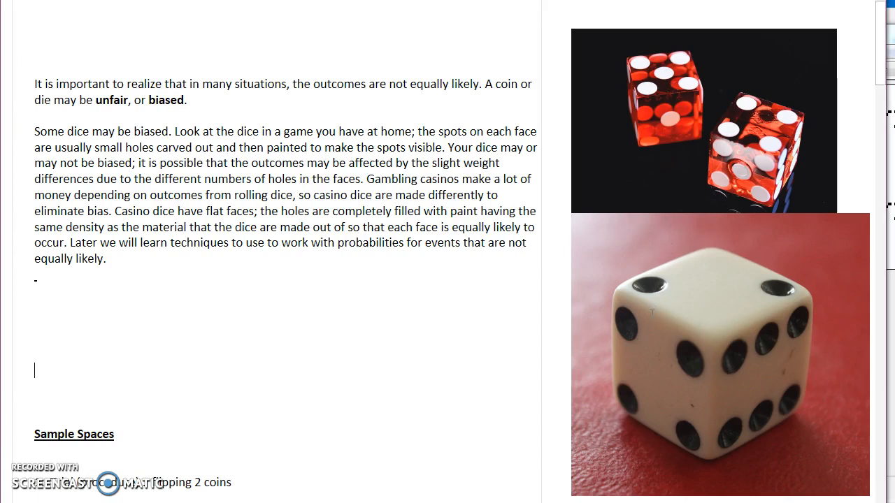
mouse_move(753, 356)
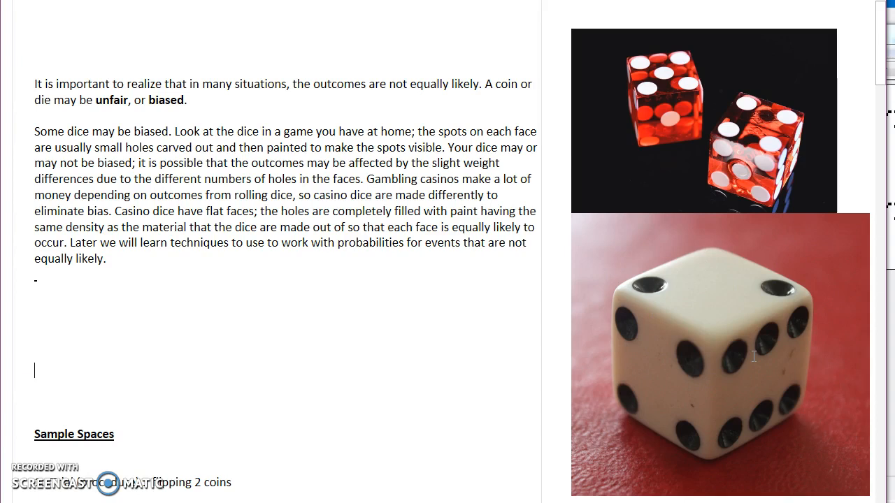
mouse_move(859, 404)
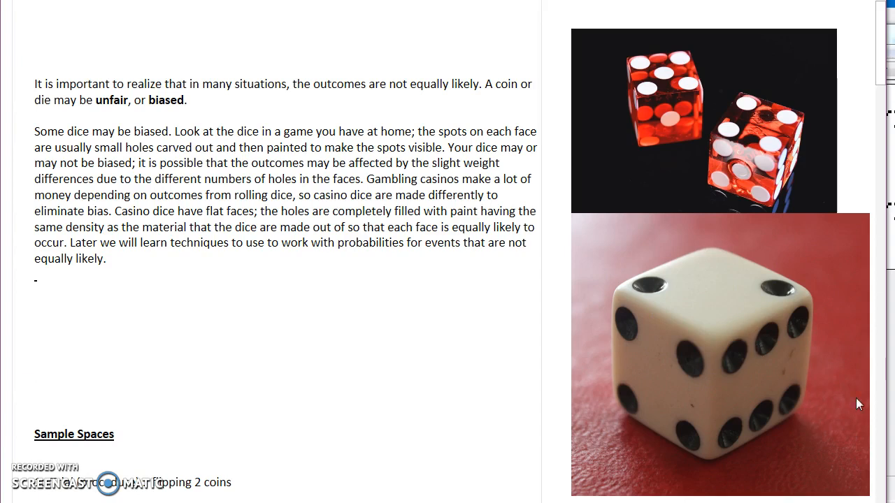
mouse_move(797, 405)
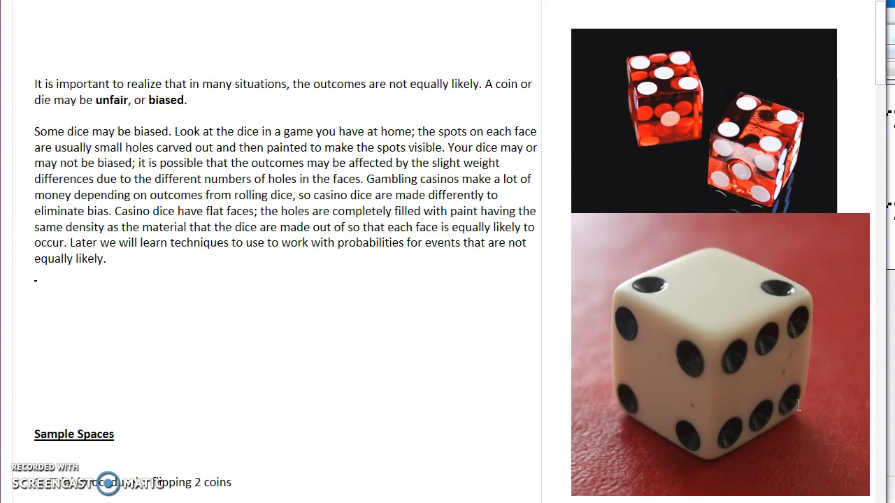
mouse_move(764, 407)
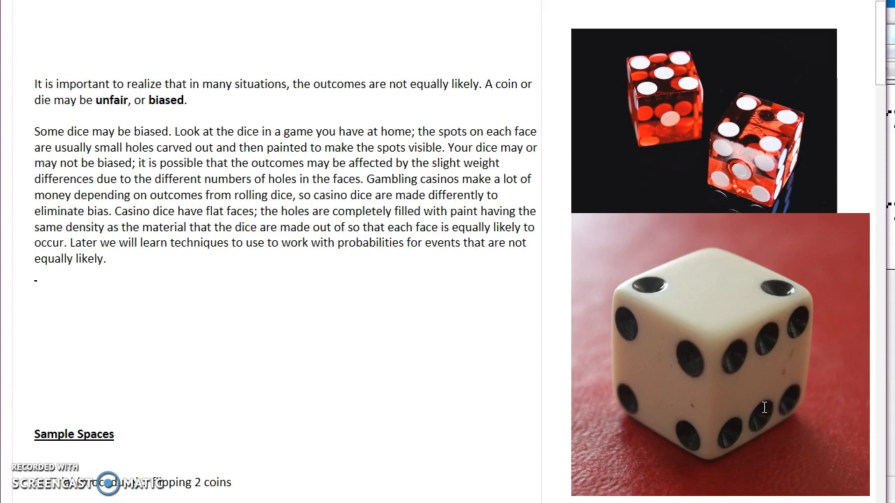
mouse_move(651, 184)
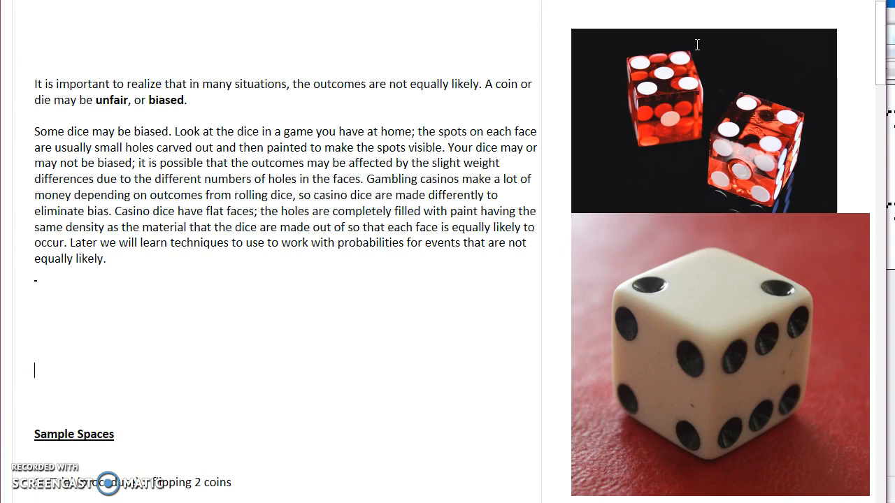
mouse_move(724, 146)
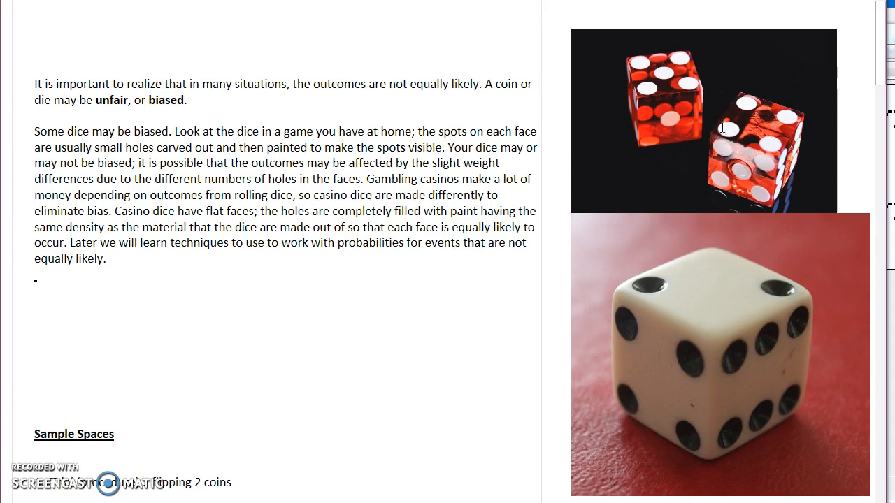
mouse_move(652, 81)
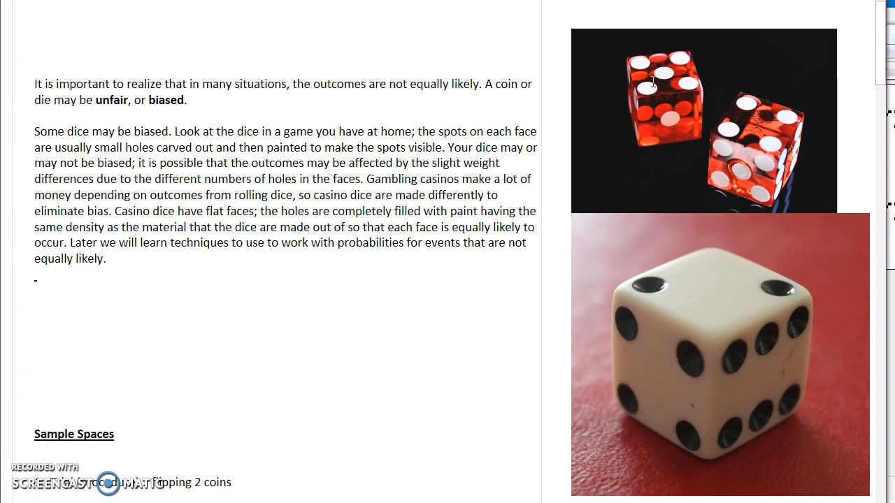
mouse_move(666, 114)
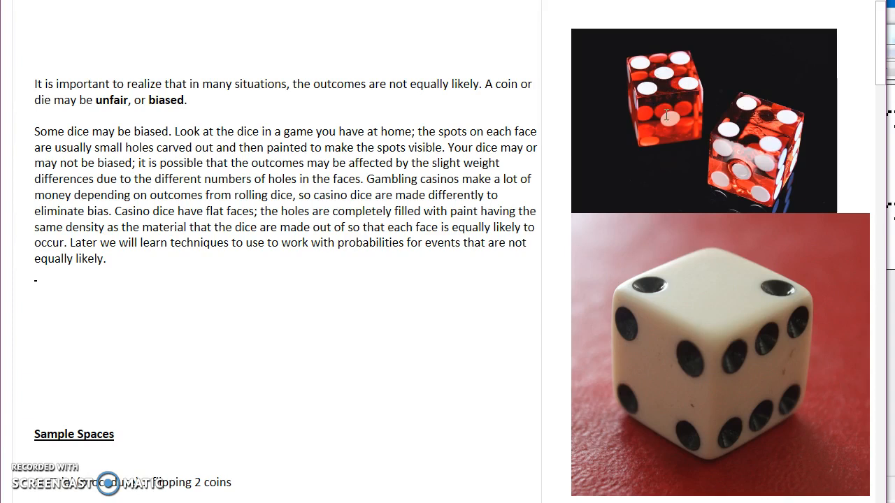
left_click(35, 370)
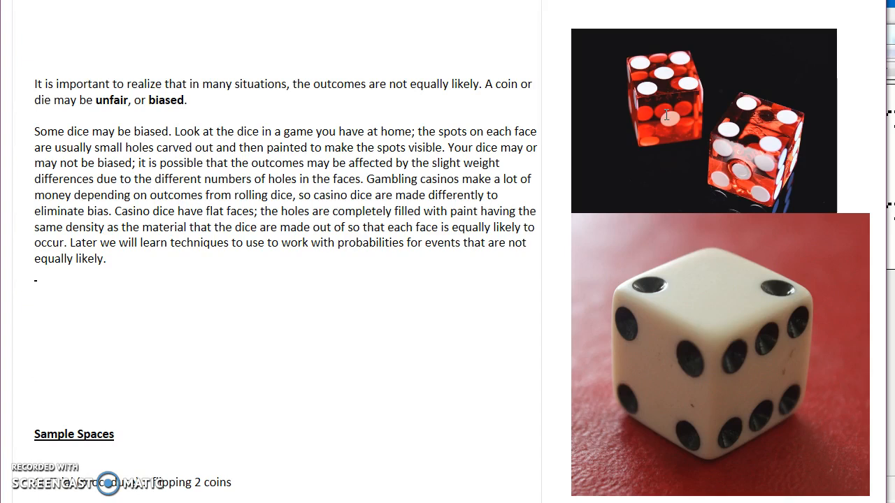
mouse_move(752, 76)
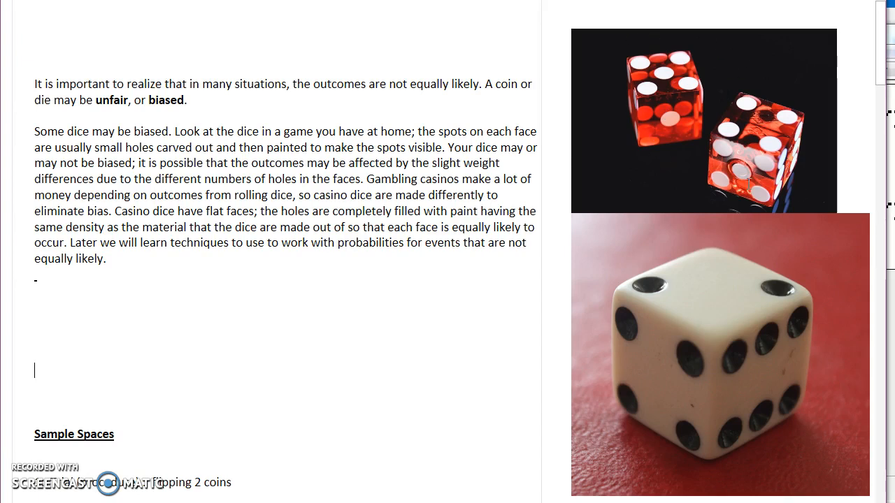
mouse_move(659, 77)
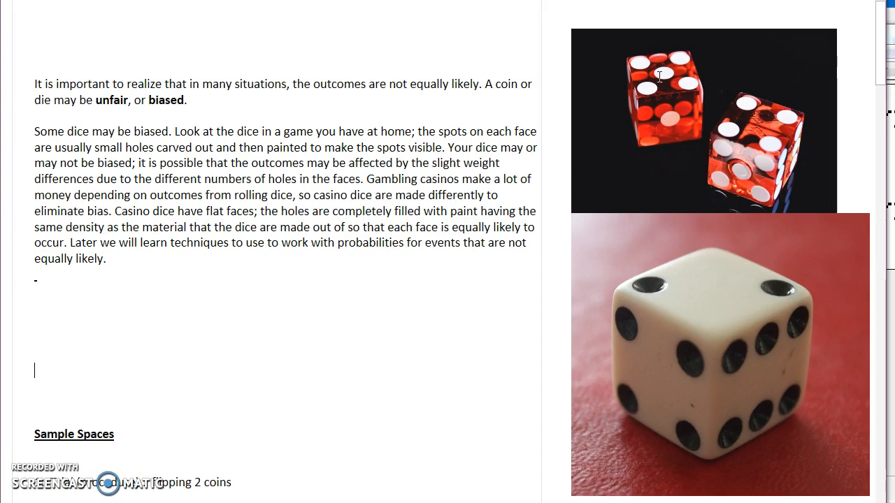
mouse_move(706, 95)
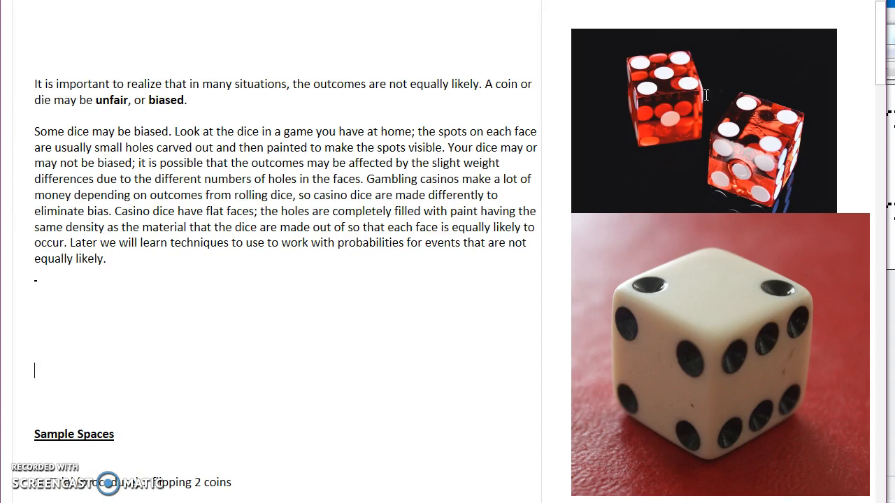
mouse_move(744, 95)
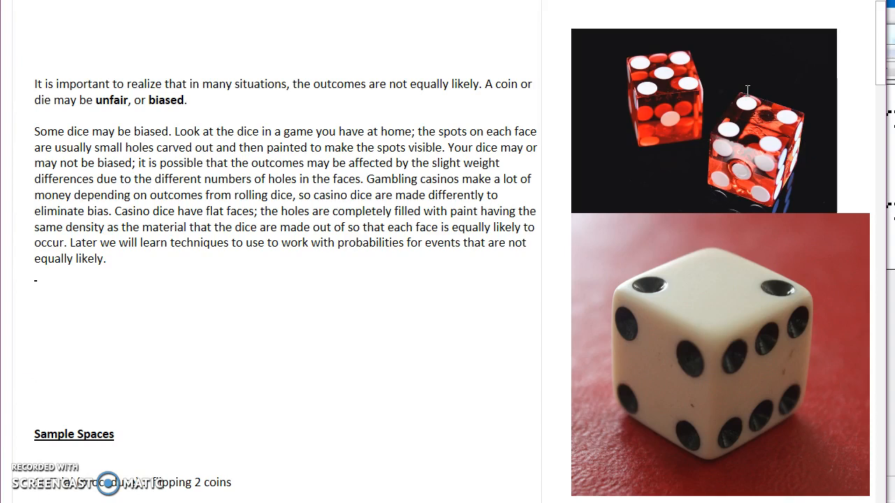
mouse_move(660, 313)
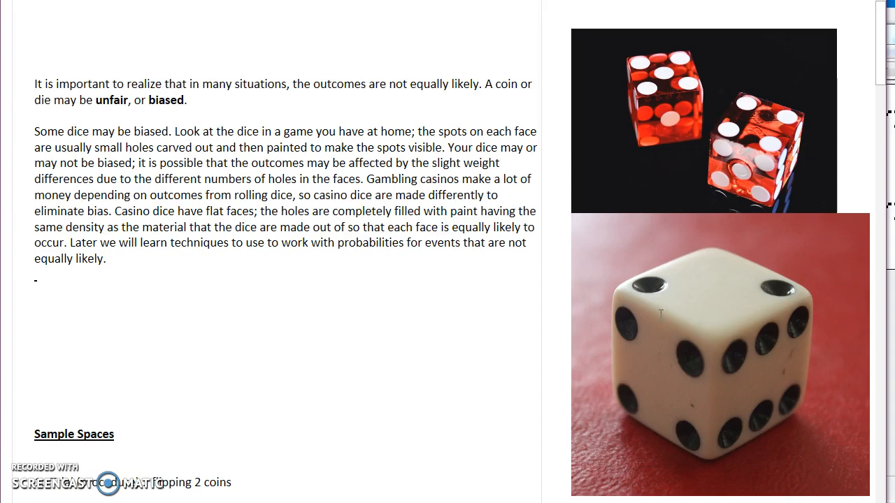
left_click(35, 369)
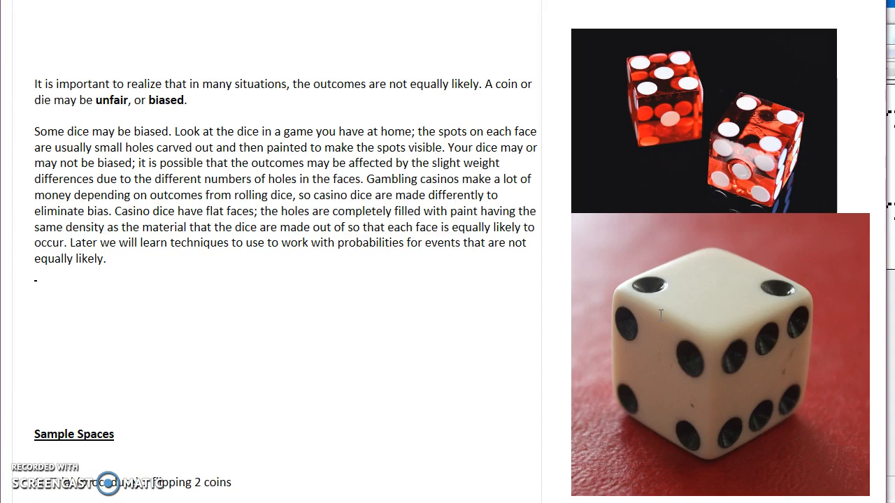
mouse_move(668, 263)
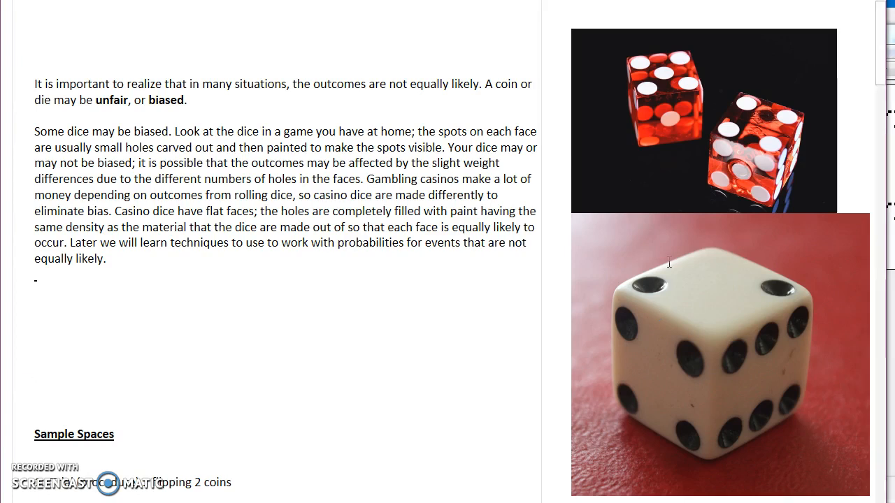
mouse_move(677, 310)
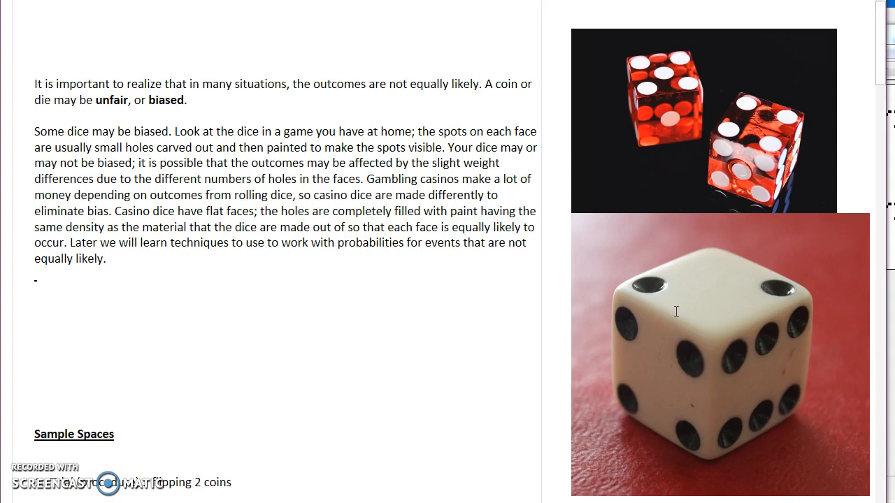